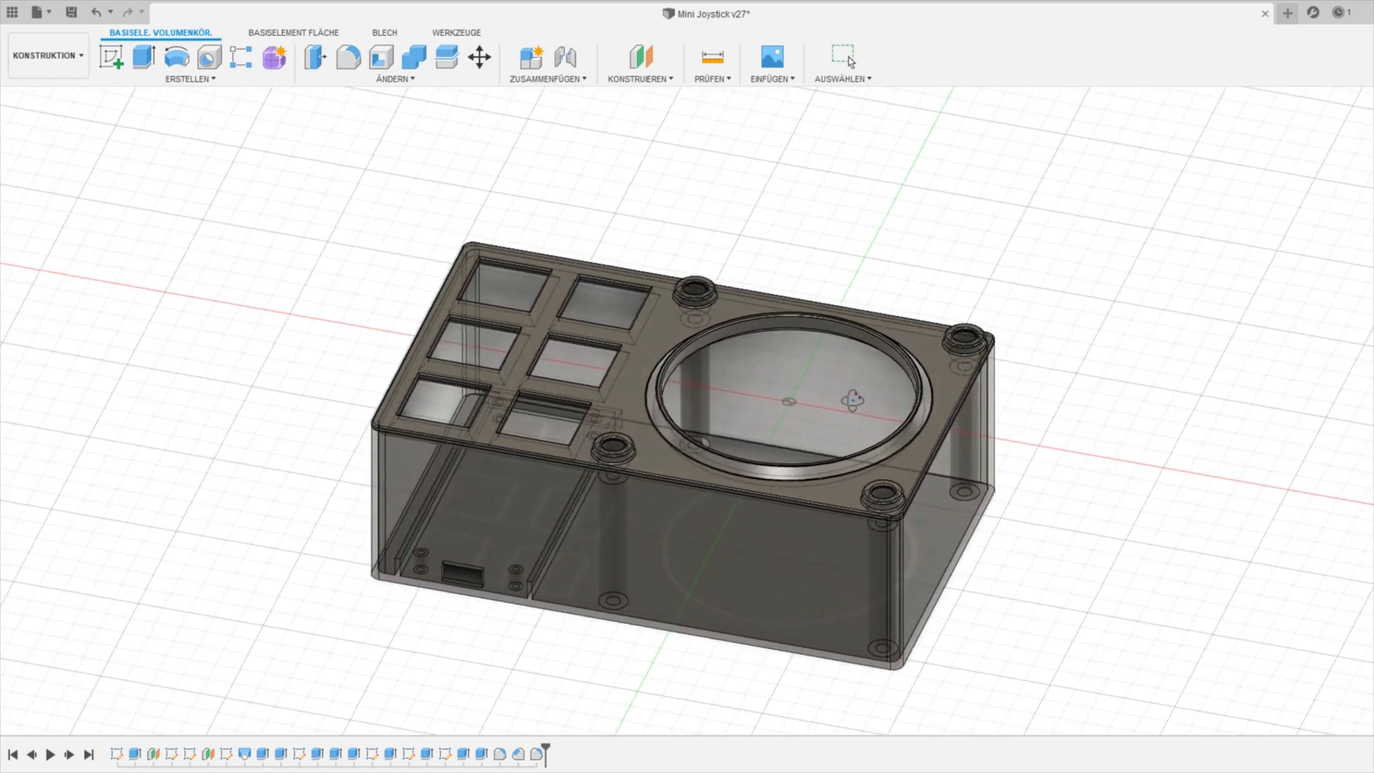
Step: Orbit the isolated top plate flat-on, then tilted, to inspect its holes and opening
left_click_drag(788, 394, 780, 377)
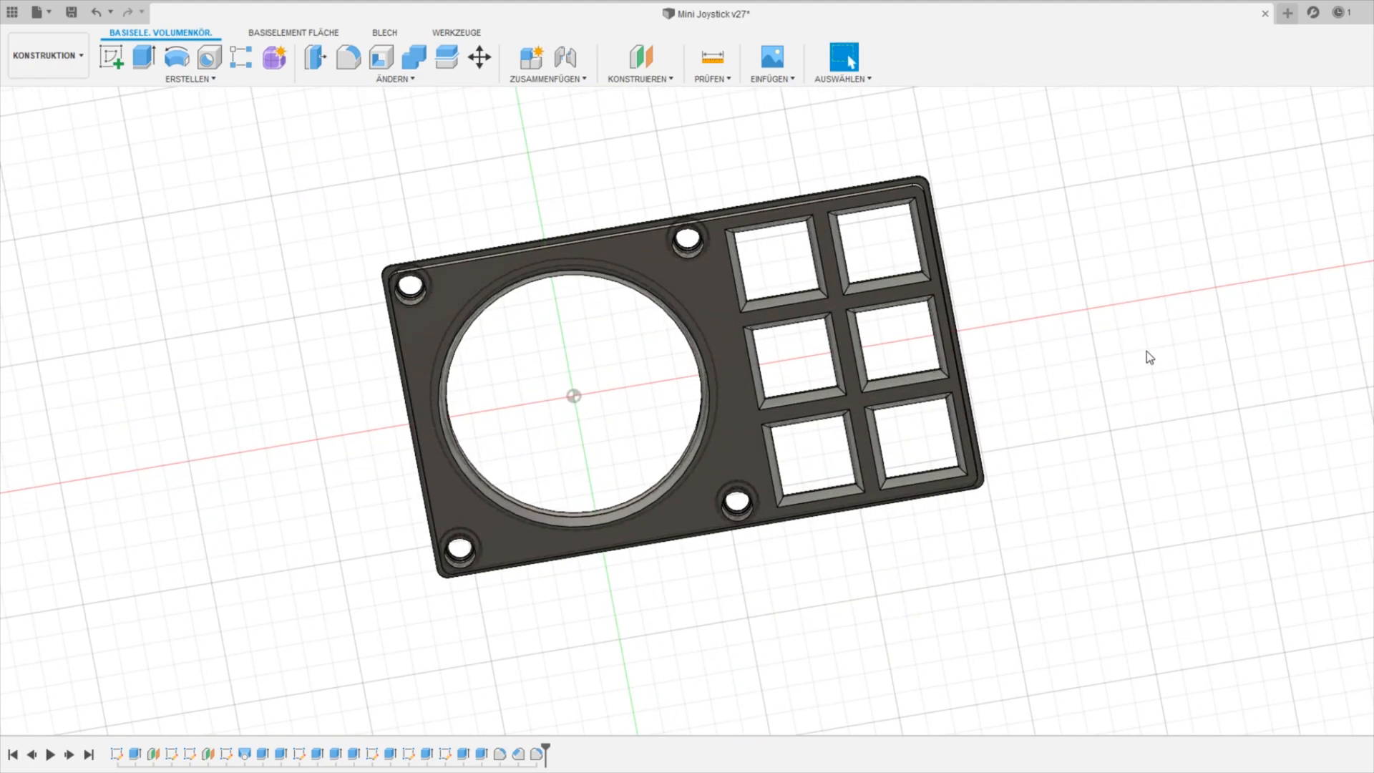
left_click_drag(1151, 357, 1158, 442)
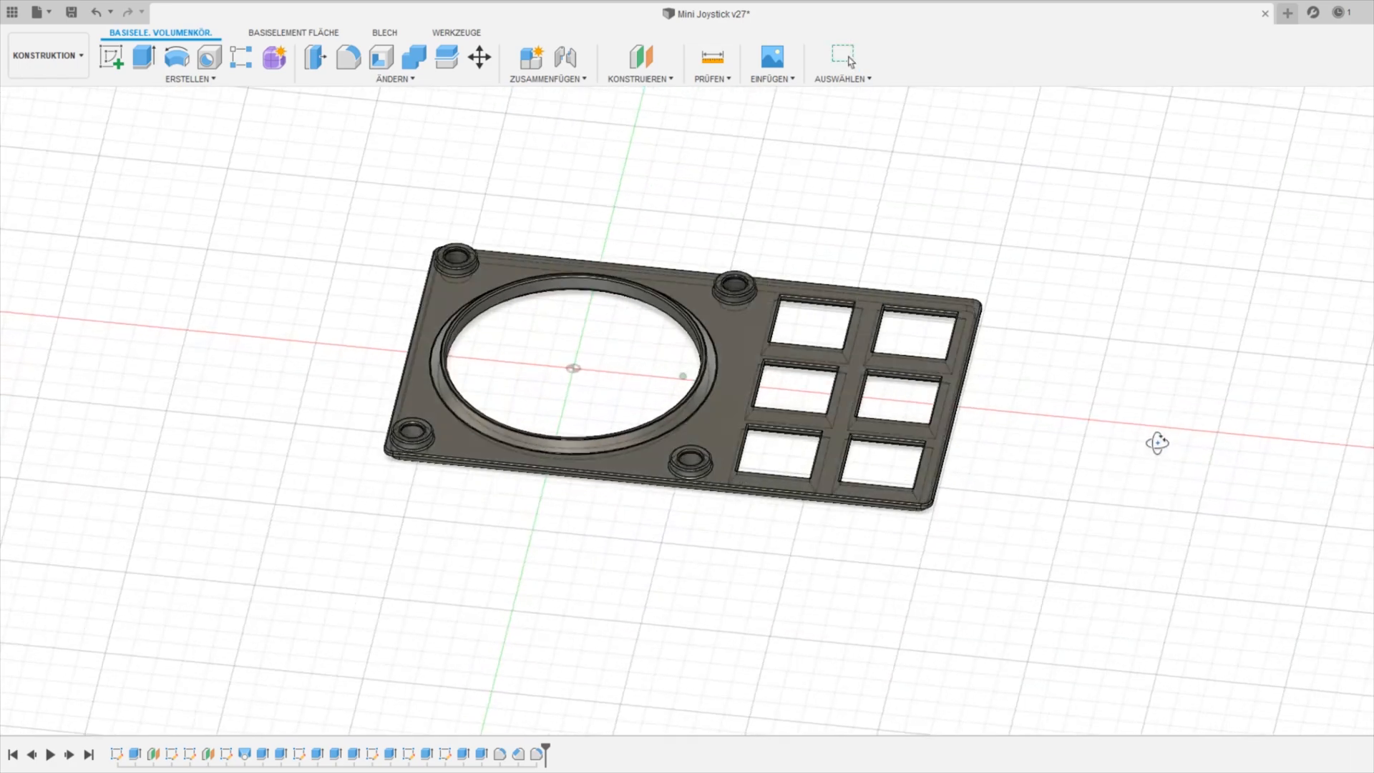